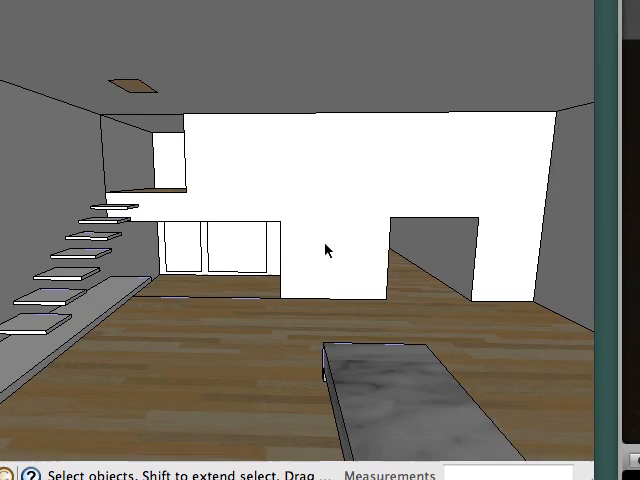
- Start LightUp so the white studio interior renders with warm scene lighting
left_click_drag(324, 250, 370, 250)
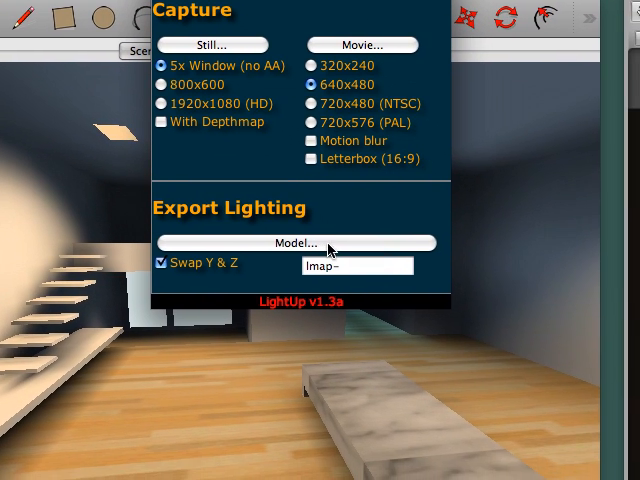
- Export the LightUp lighting as a model with Swap Y & Z kept on
left_click(296, 244)
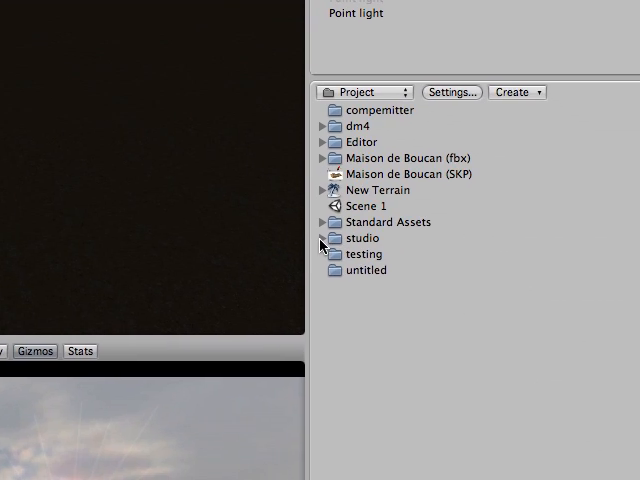
- Expand the studio asset folder to reveal its lightmaps, materials and model files
left_click(324, 238)
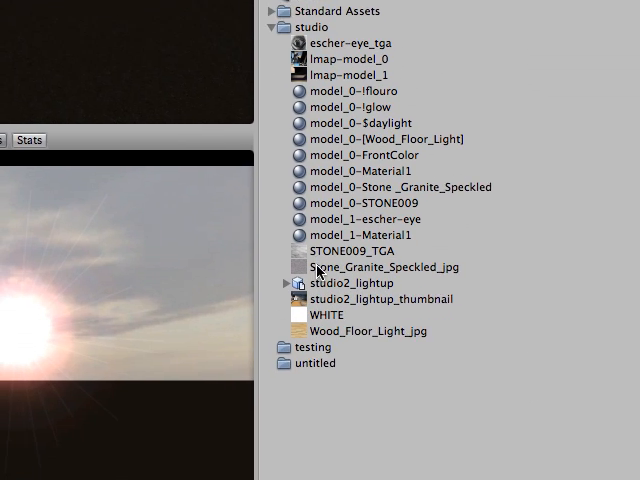